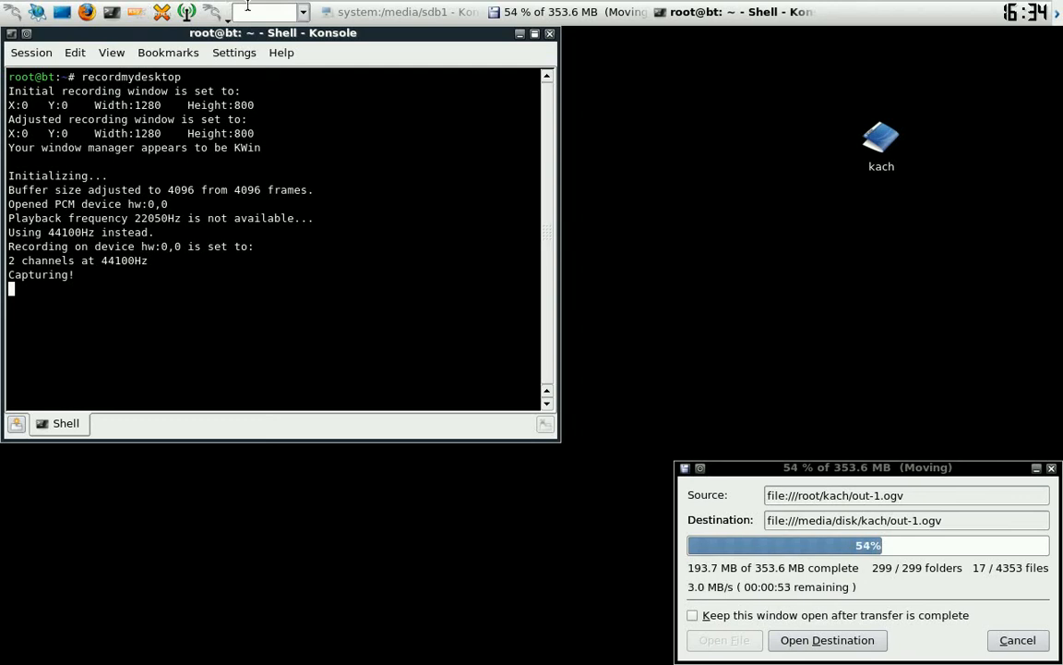
Briefly start KMix, then bring up a new Konsole window at a clean root prompt.
{"action": "type", "text": "k"}
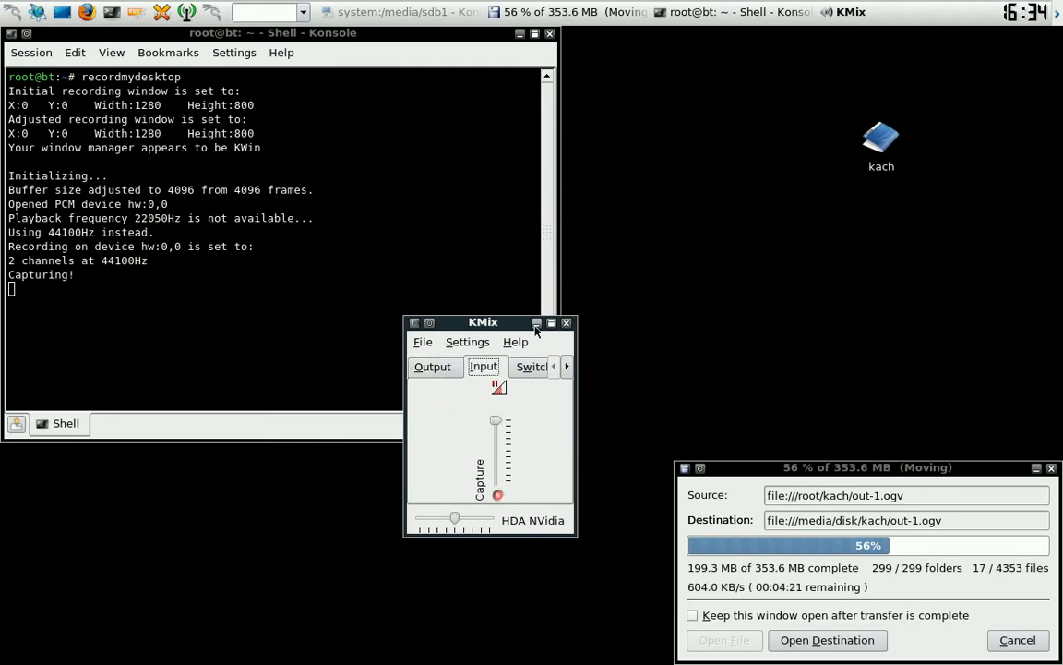
{"action": "left_click", "coordinate": [535, 321]}
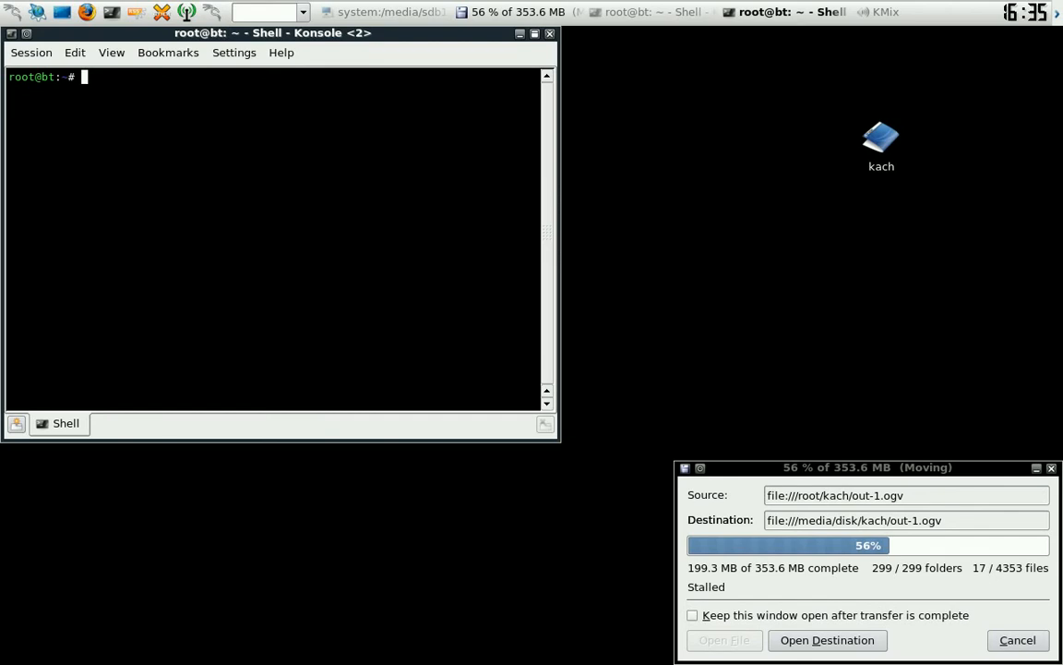
Run history in the shell and copy the listed output (up to entry 496) for Kate.
{"action": "type", "text": "histo"}
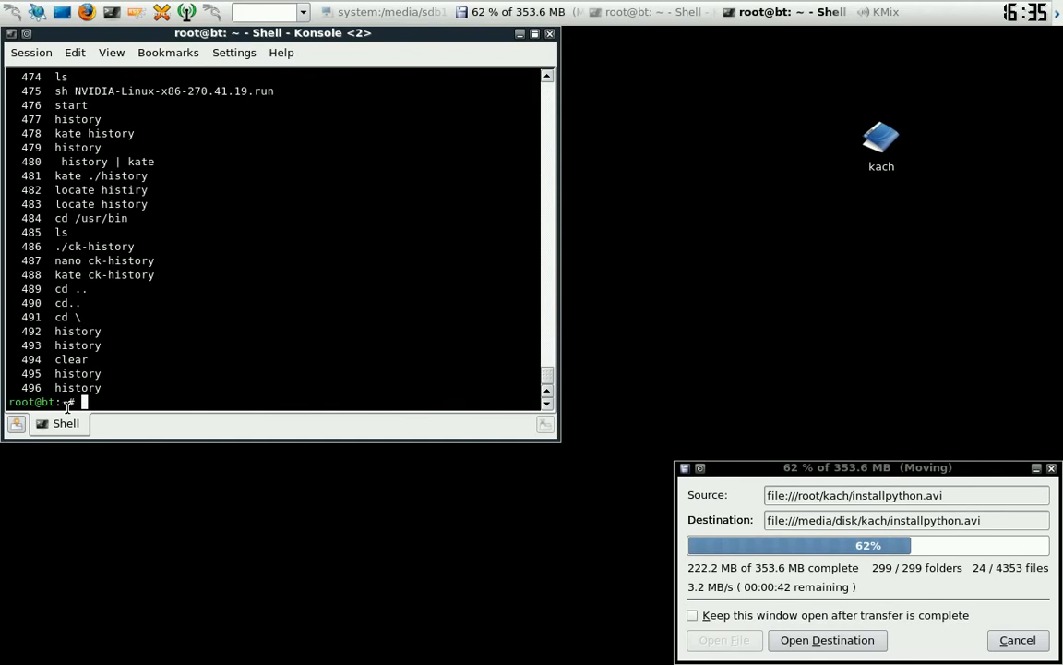
{"action": "right_click", "coordinate": [83, 360]}
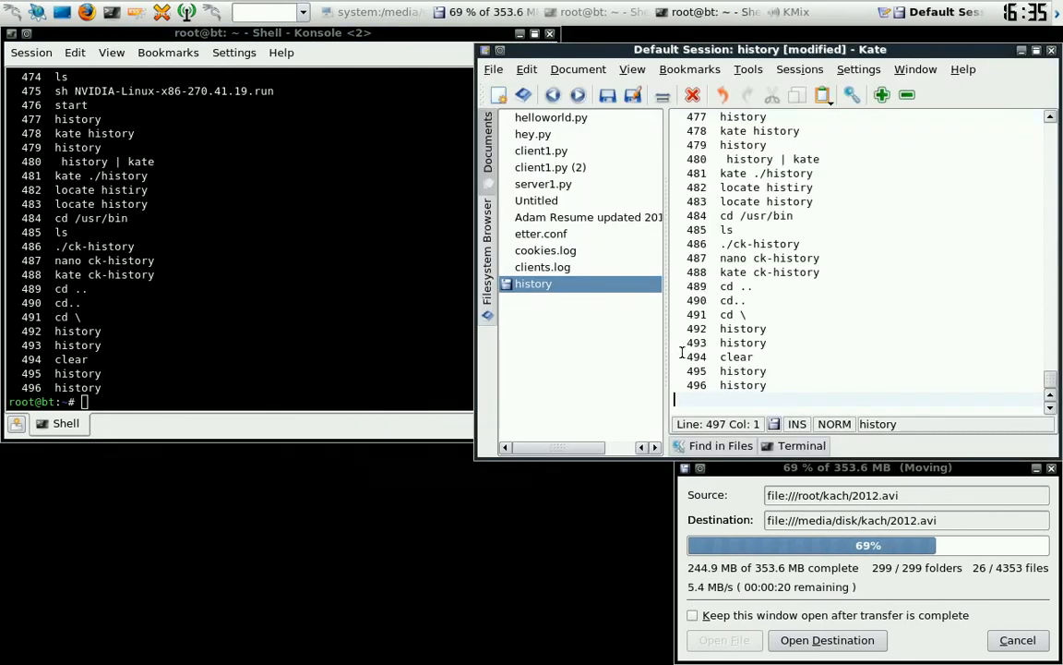
Save the Kate document under the file name history via Save As.
{"action": "left_click", "coordinate": [493, 71]}
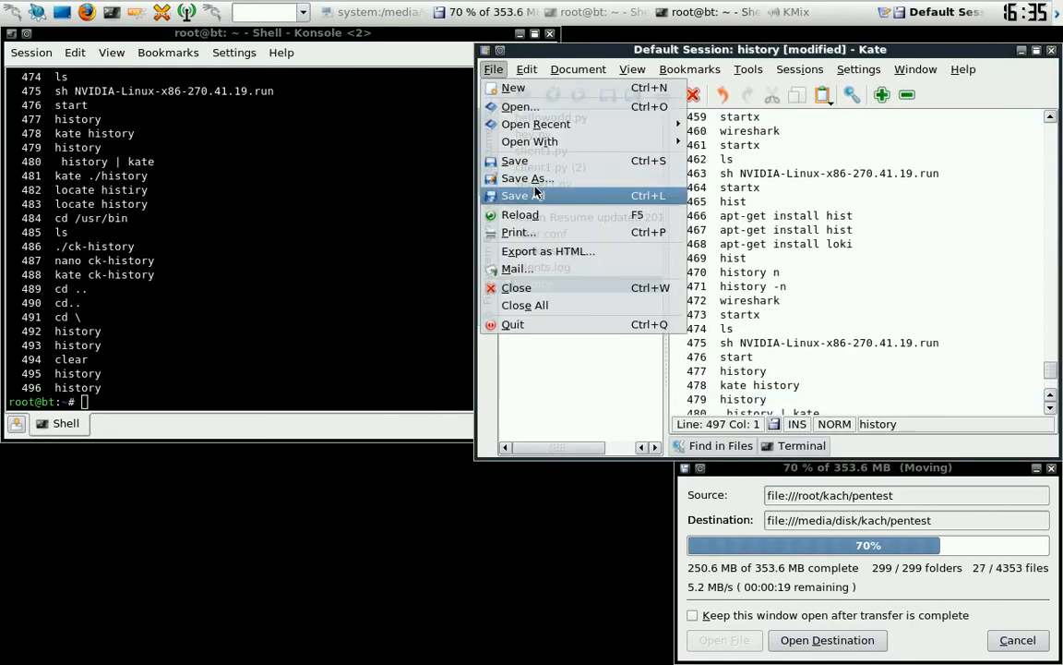
{"action": "left_click", "coordinate": [528, 177]}
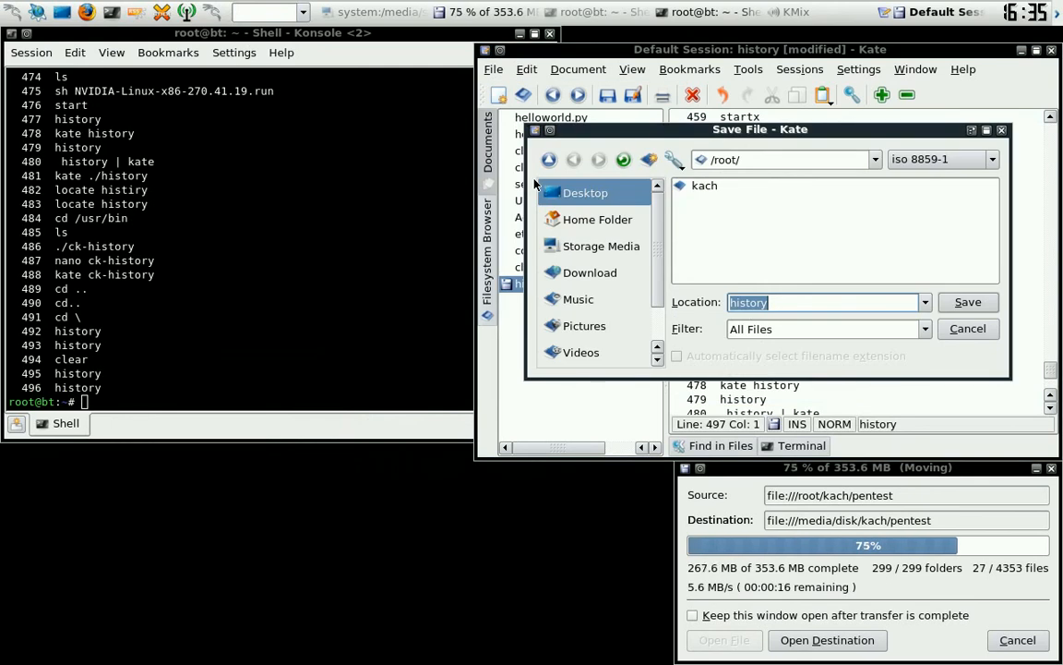
{"action": "left_click", "coordinate": [967, 303]}
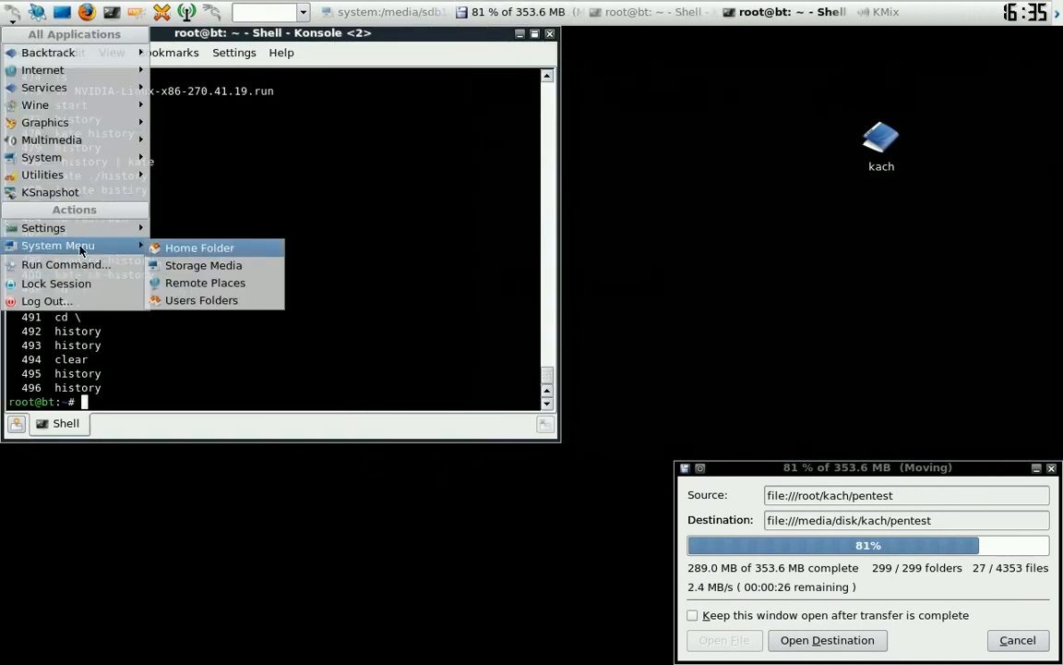
Launch a Konqueror file manager window showing the storage media volumes.
{"action": "left_click", "coordinate": [203, 266]}
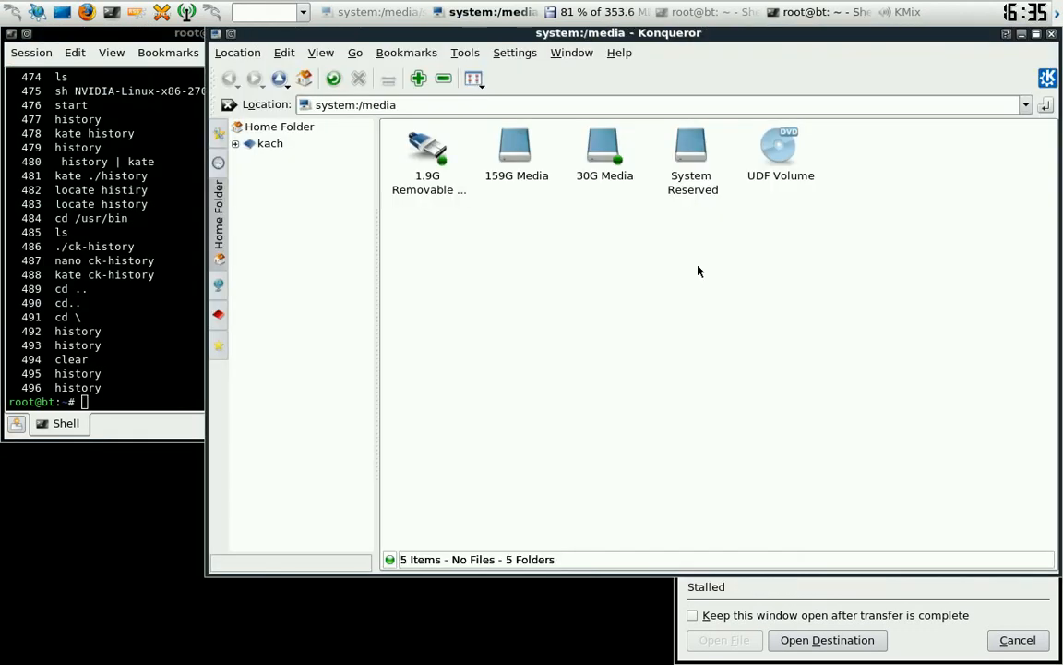